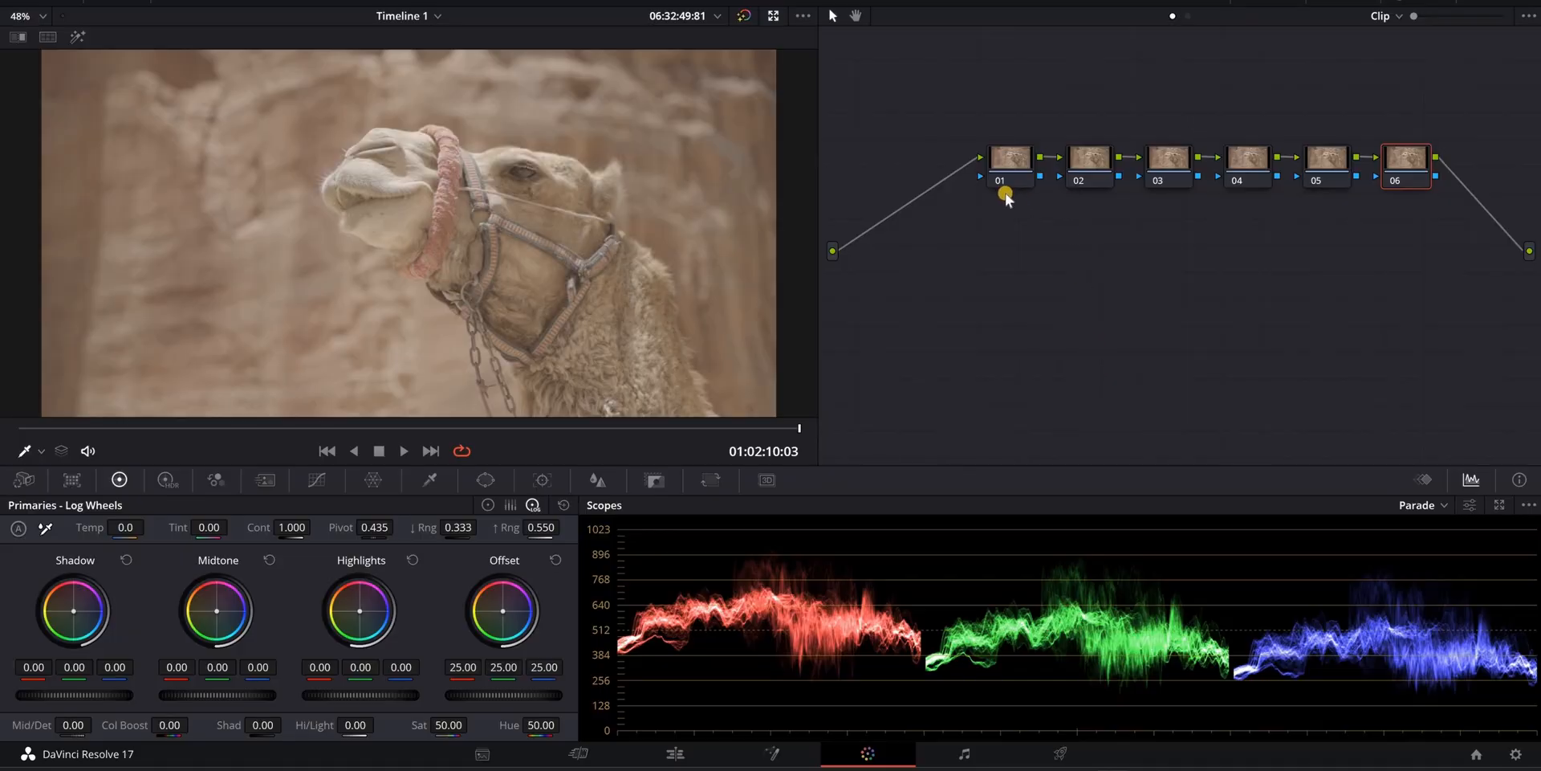
mouse_move(1169, 169)
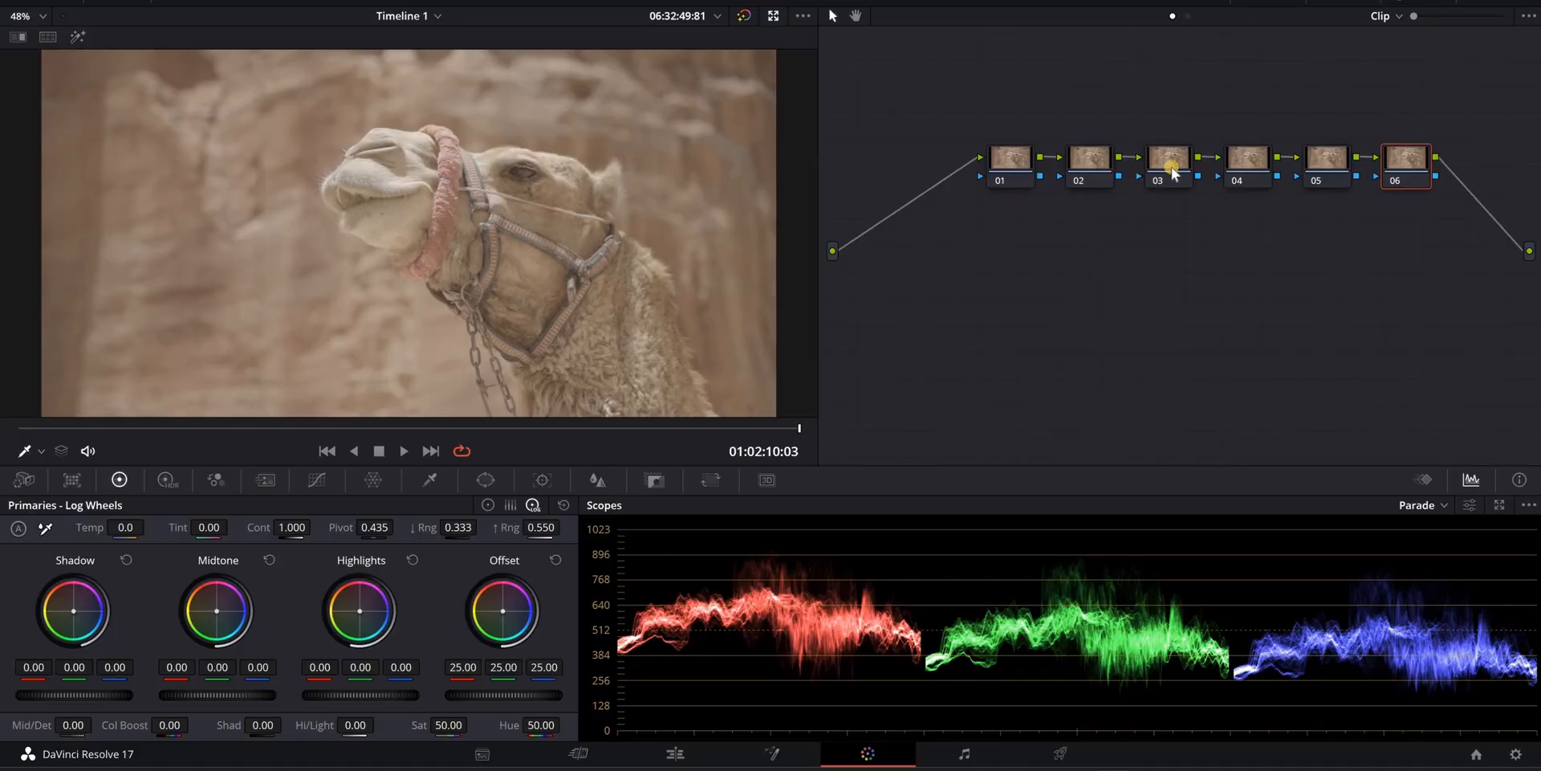
- Select node 03, the third of six serial nodes, for grading
left_click(1168, 157)
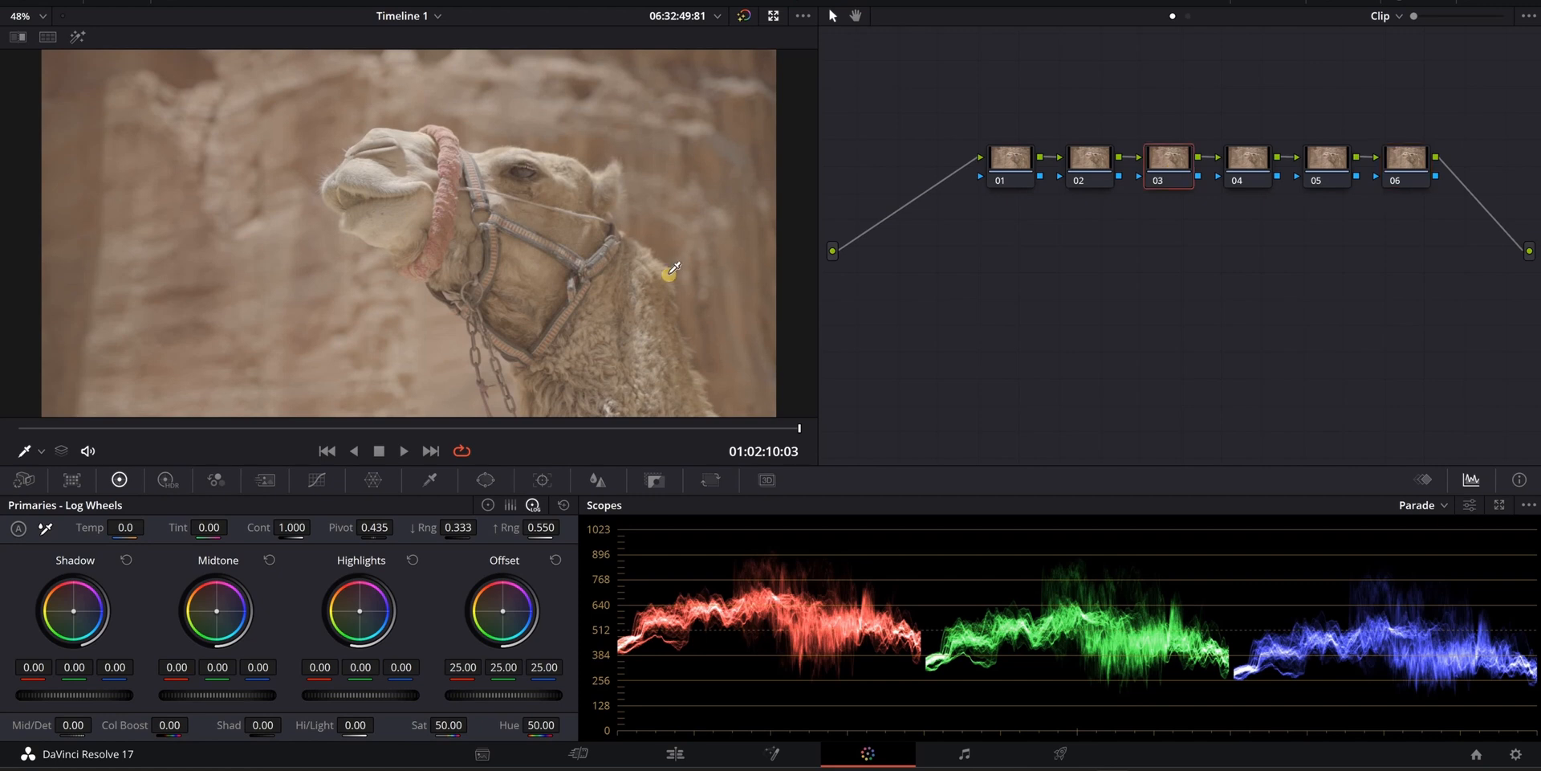
mouse_move(334, 167)
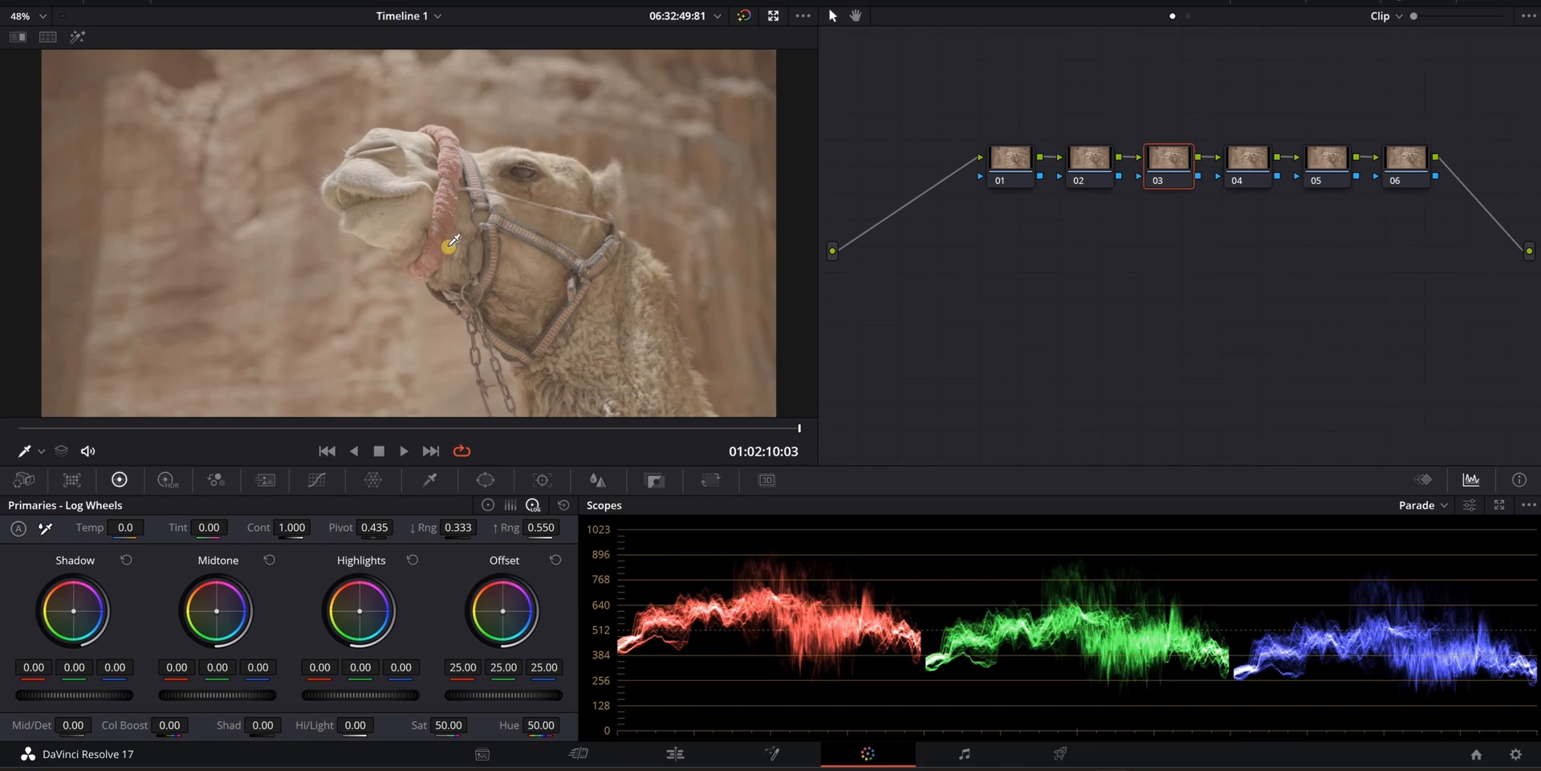
mouse_move(356, 215)
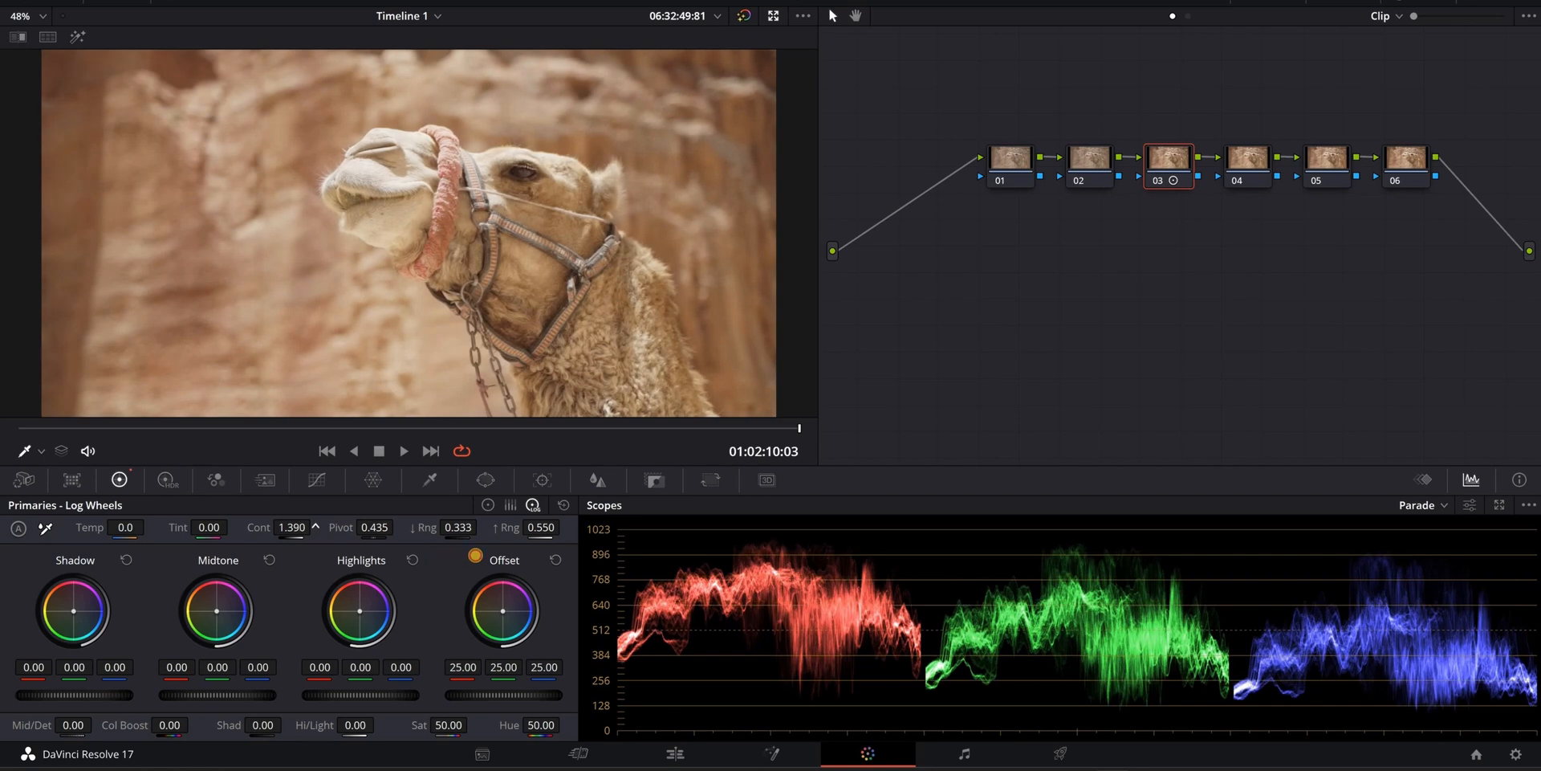
- Raise the Log Wheels contrast from 1.000 to about 1.506
left_click_drag(290, 526, 305, 511)
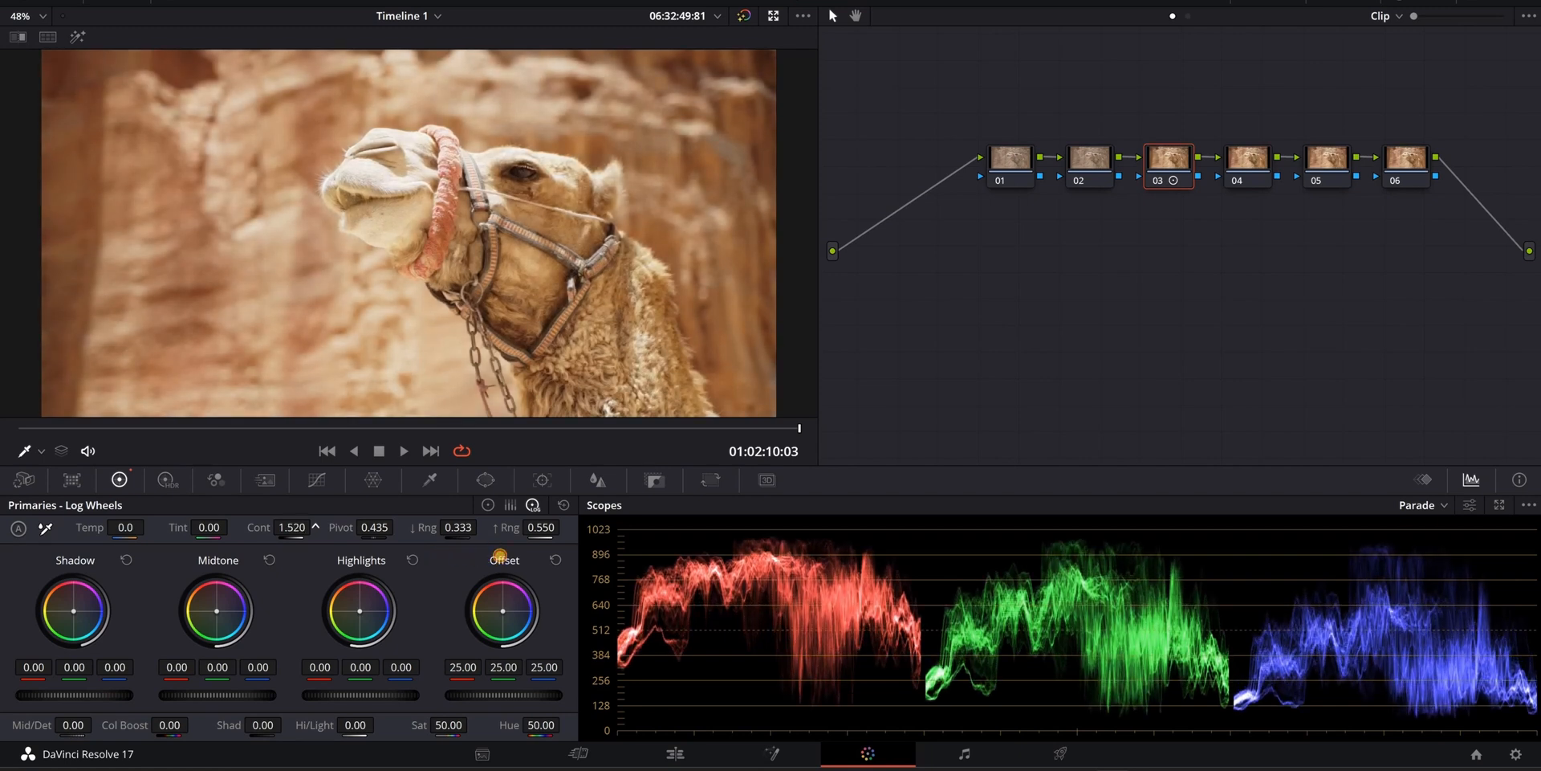
left_click(290, 527)
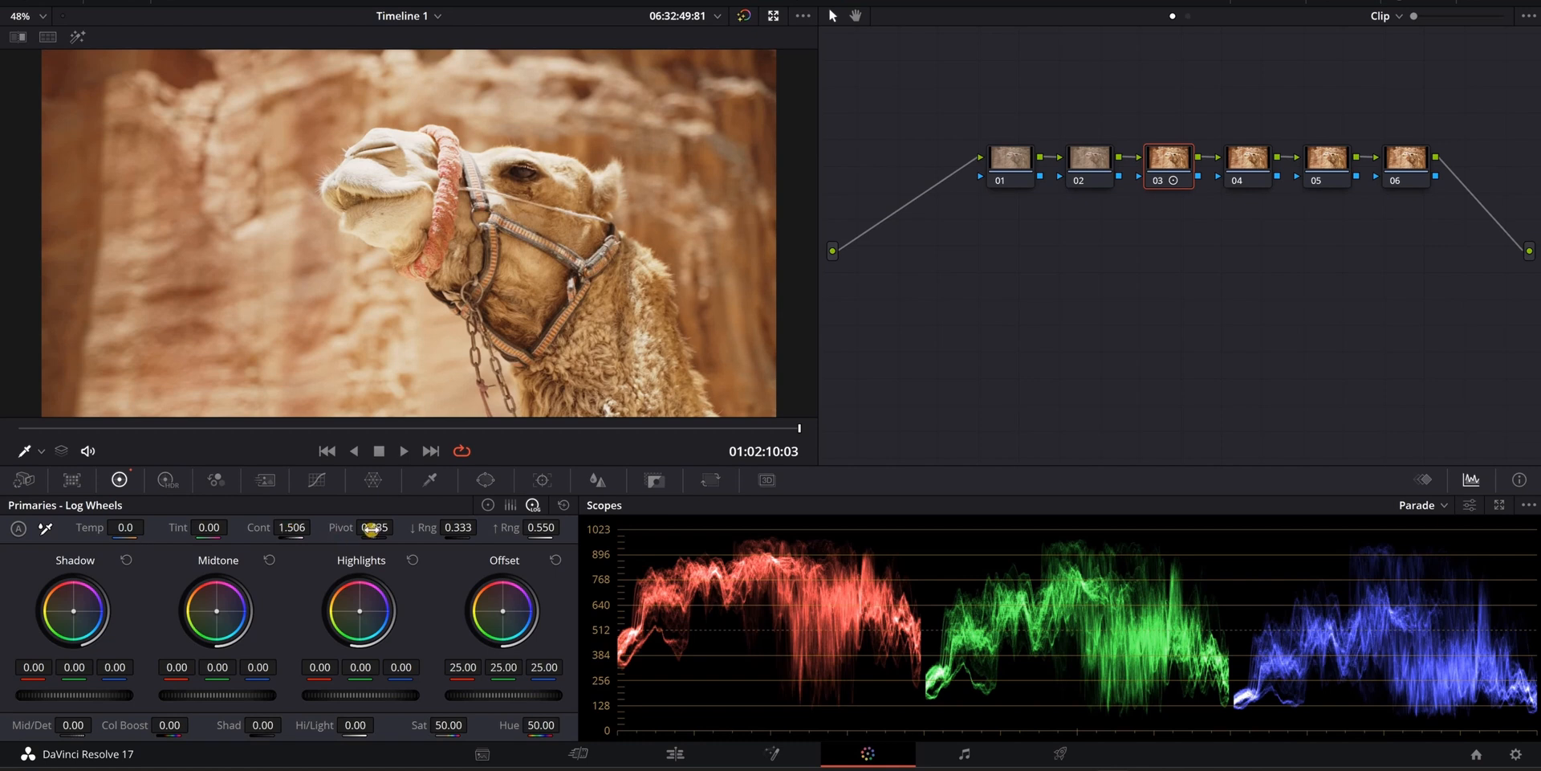
- Drag the Log Wheels pivot from 0.435 up to 0.559
left_click_drag(374, 526, 375, 536)
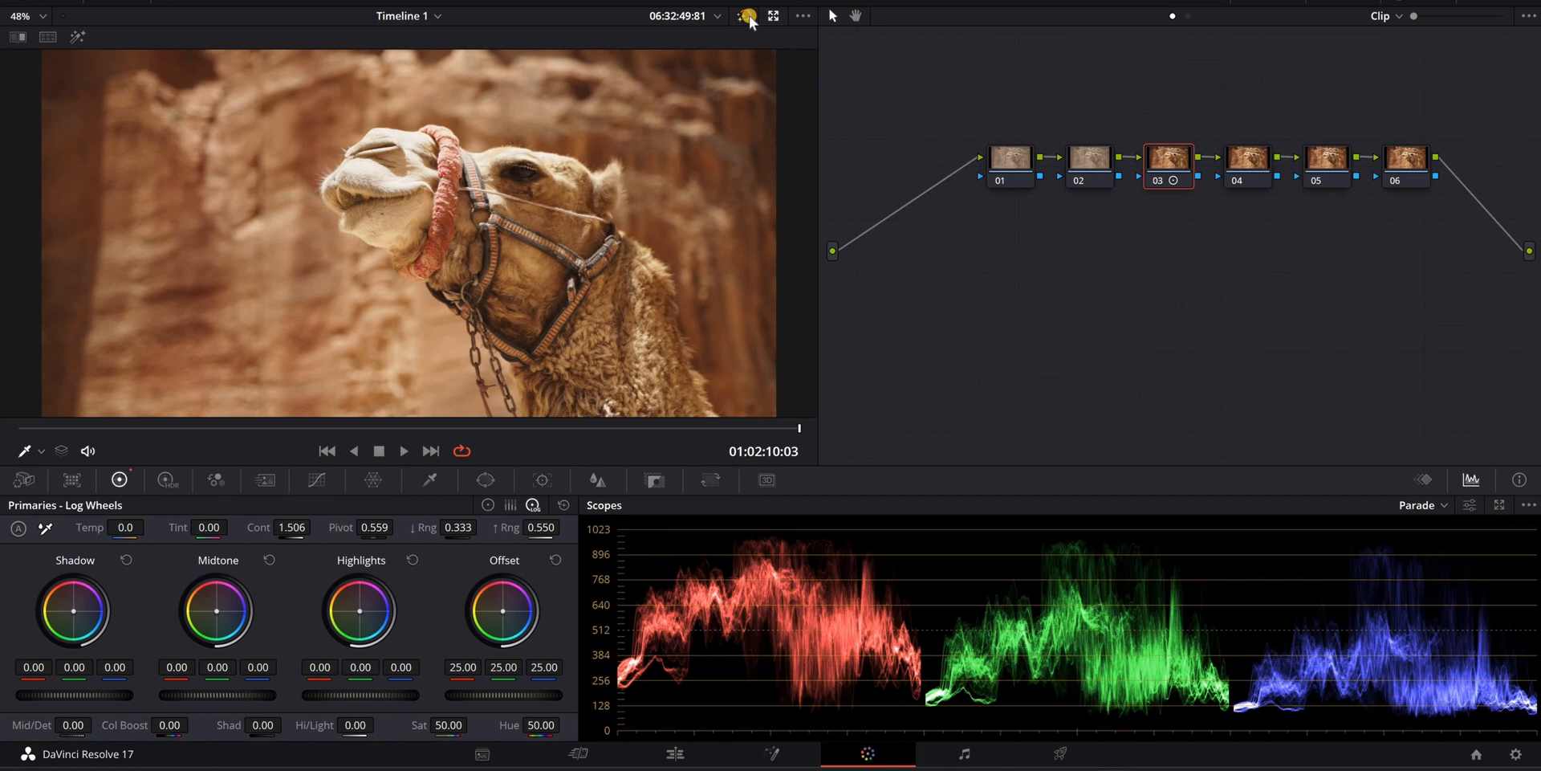
left_click(749, 16)
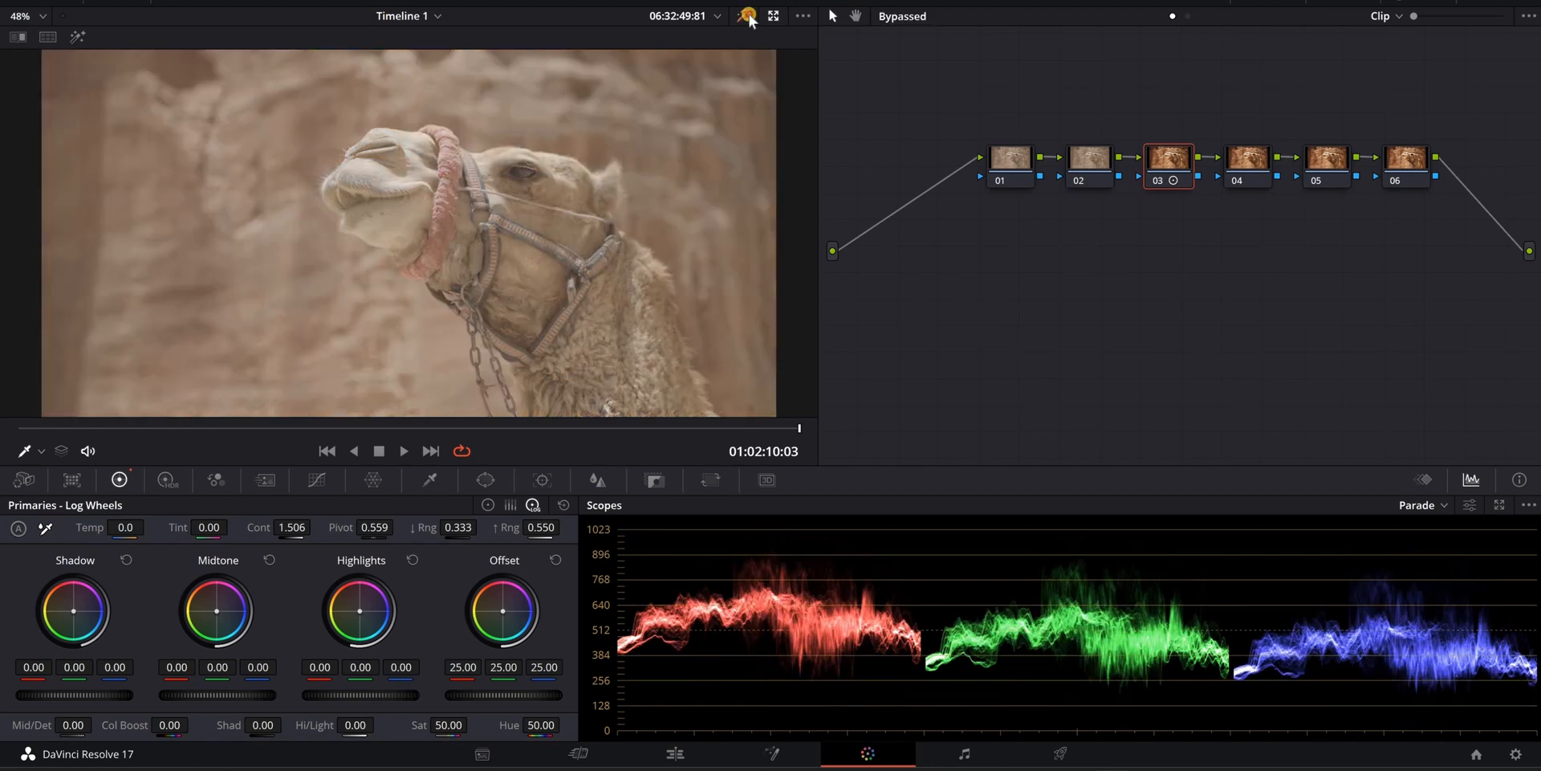
left_click(748, 16)
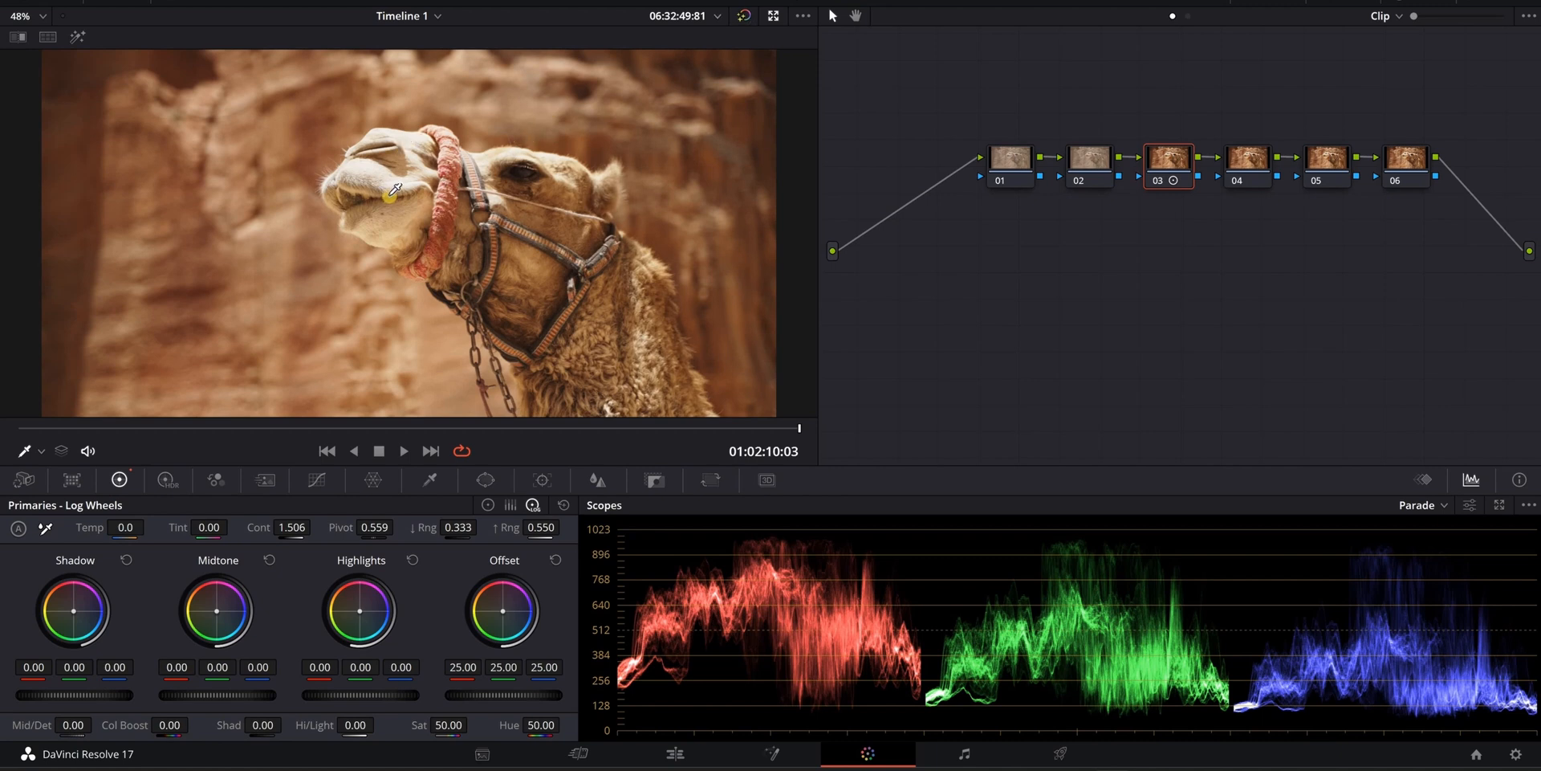
mouse_move(200, 295)
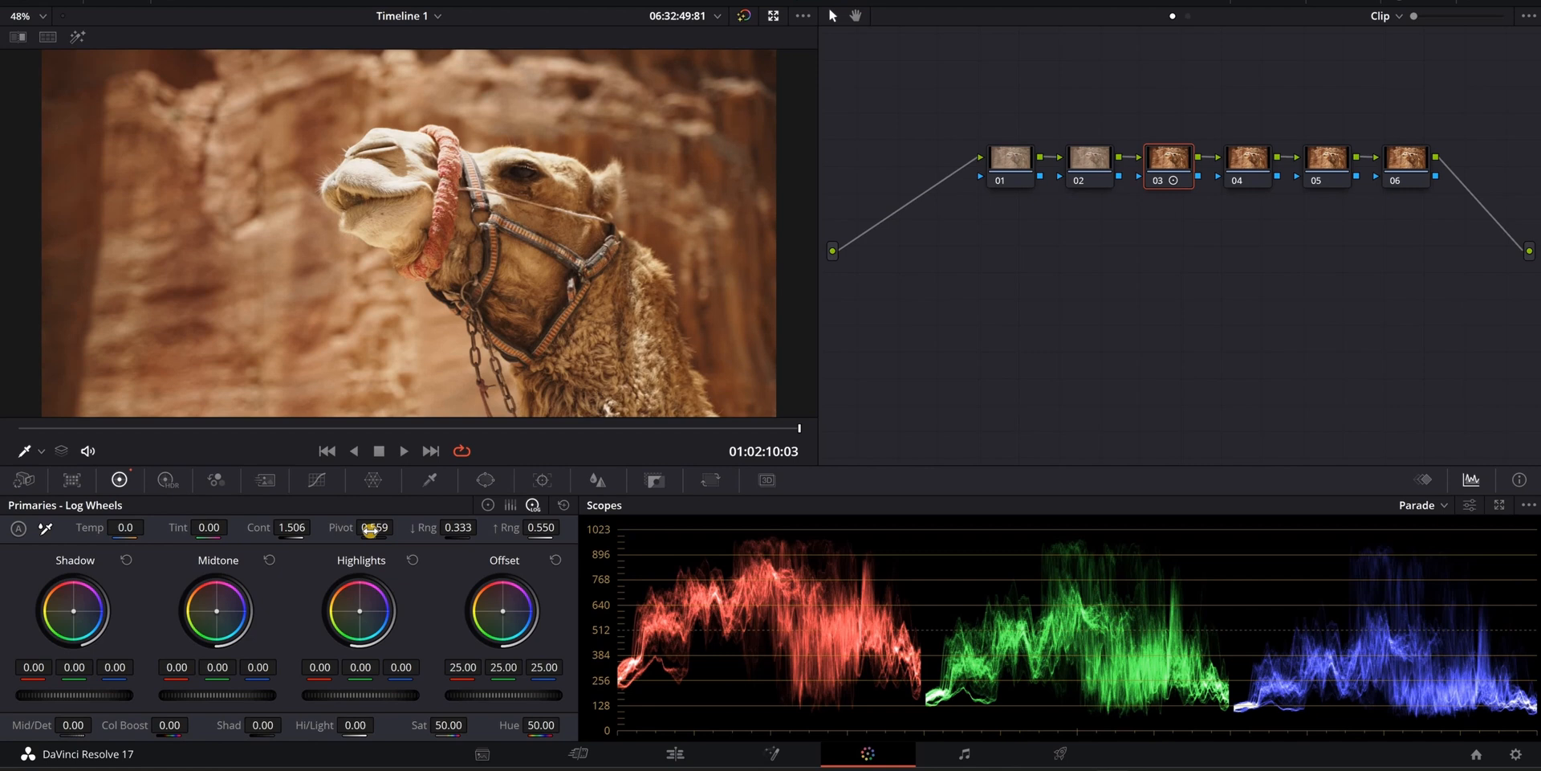
- Nudge the Log Wheels pivot from 0.559 up to 0.575
left_click(399, 521)
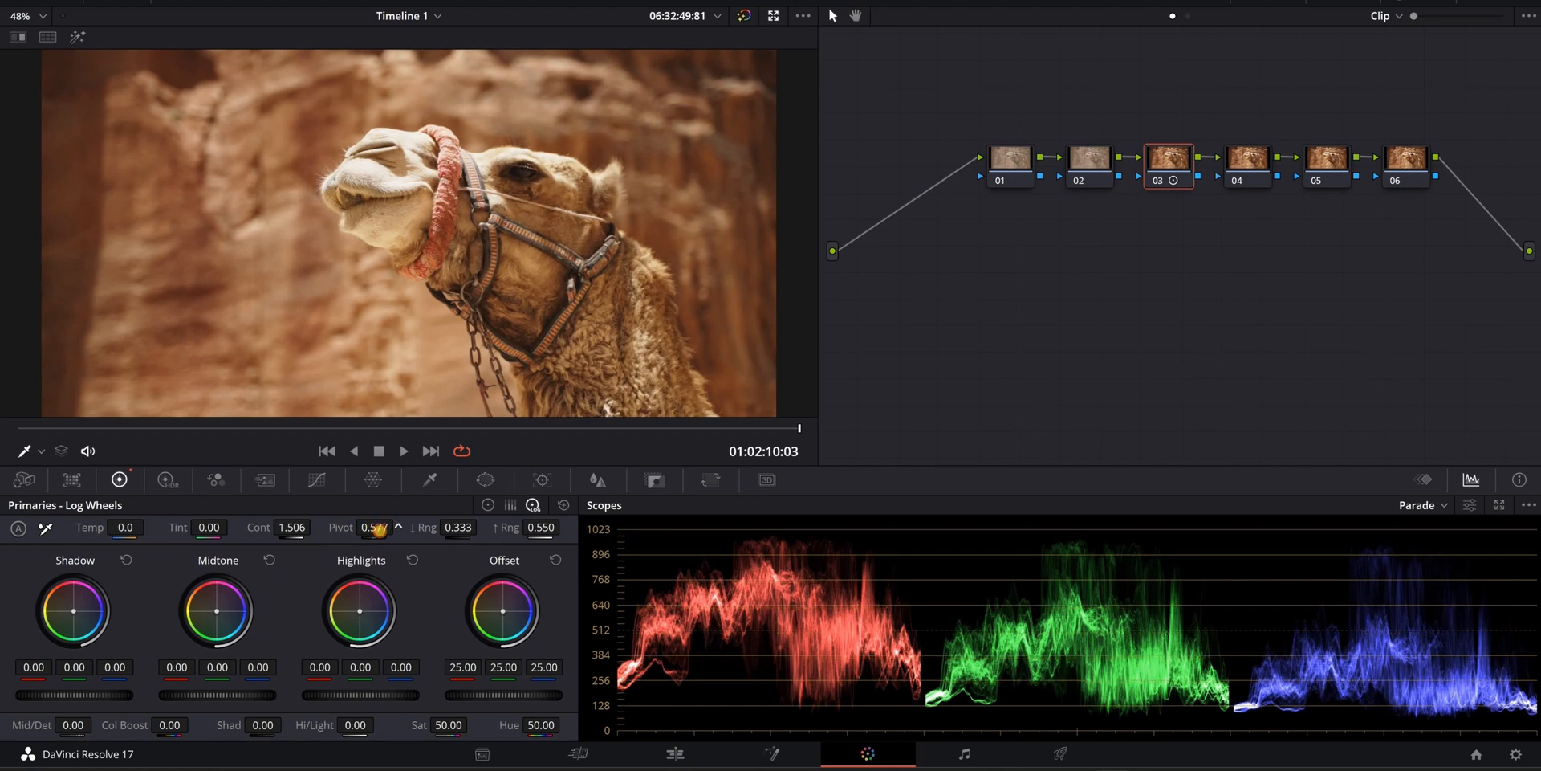
left_click(398, 522)
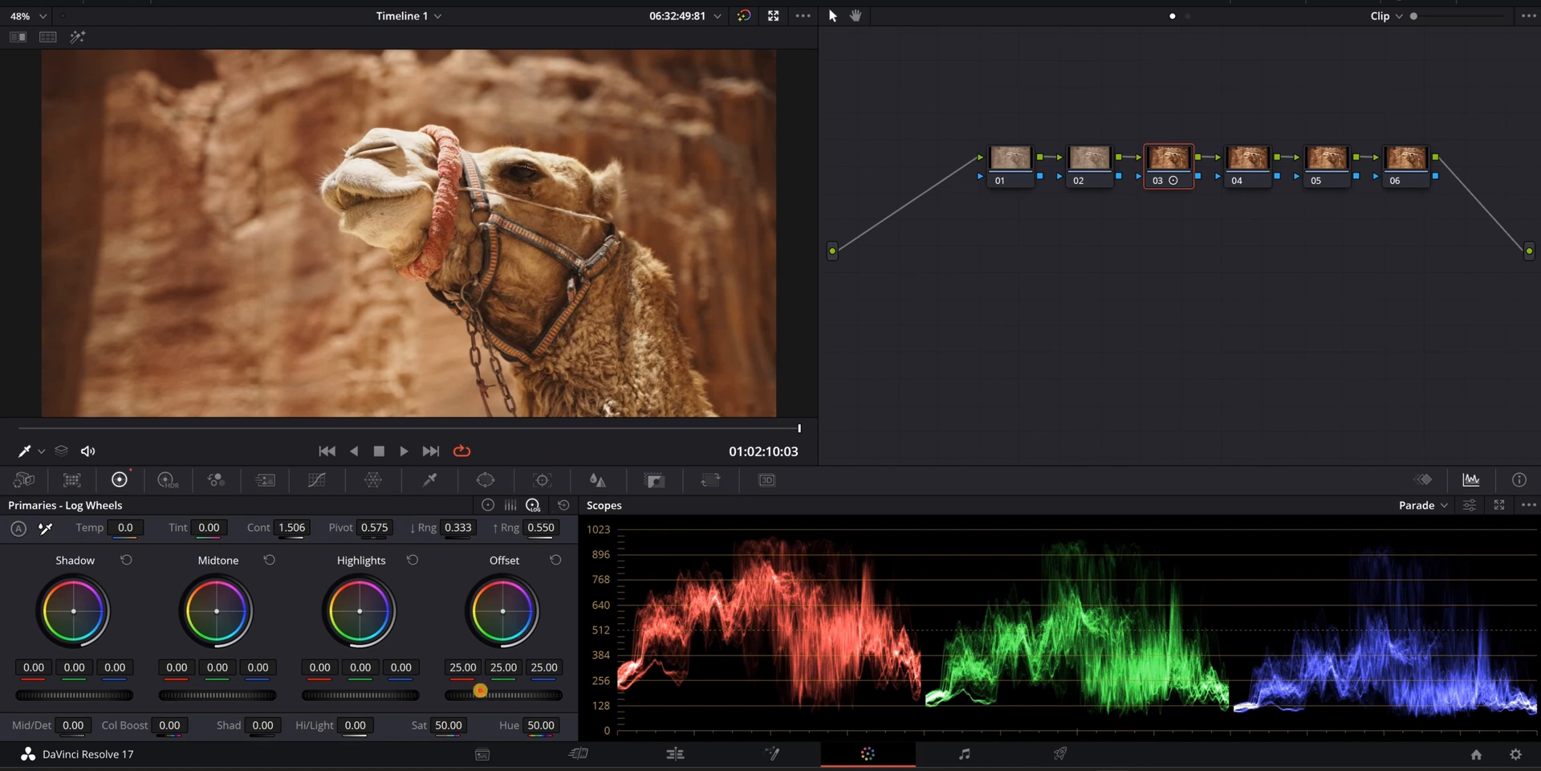
- Lower the Offset master slider from 25.00 to about 22.90
left_click_drag(480, 690, 450, 690)
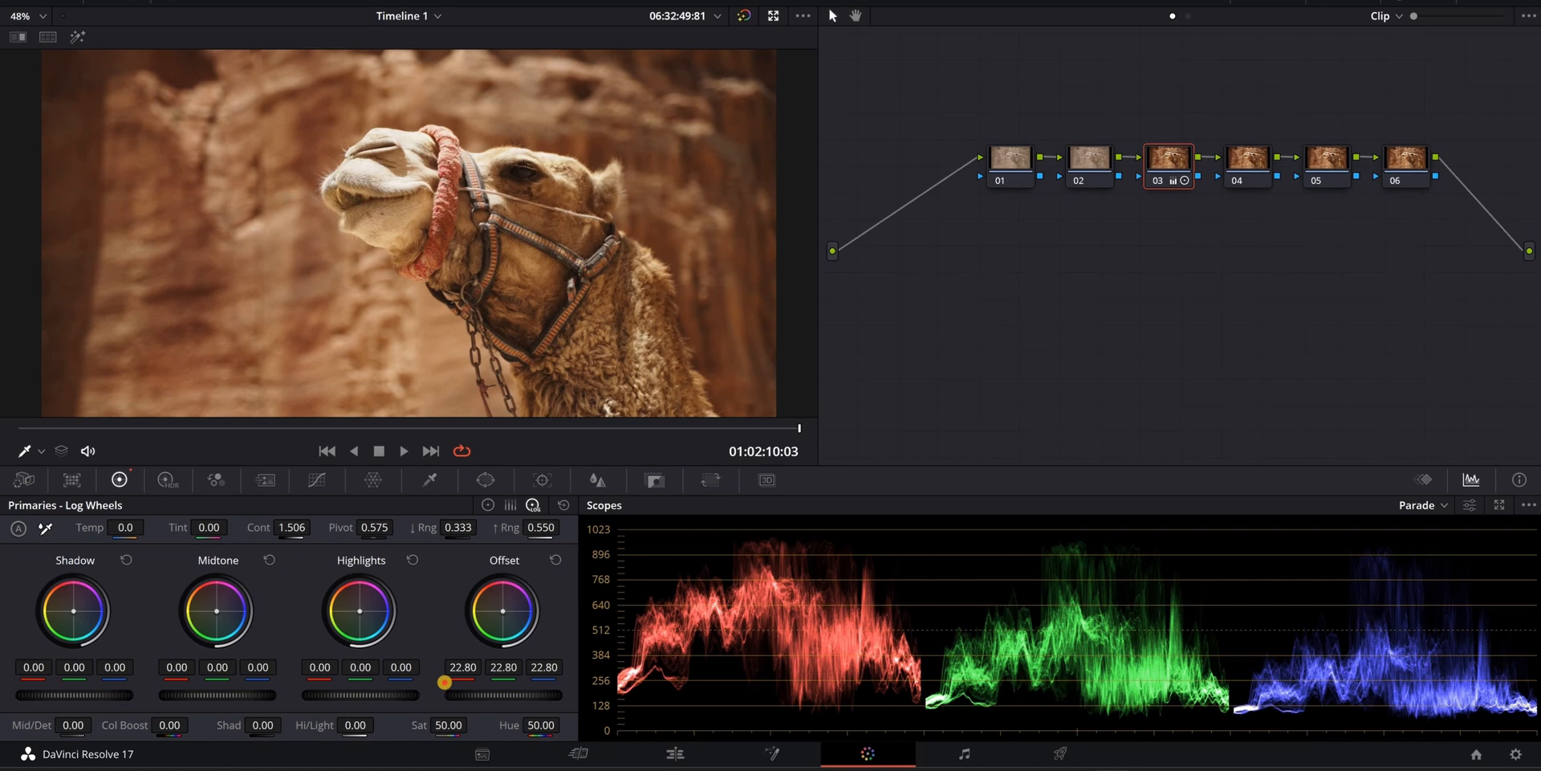
left_click_drag(447, 682, 452, 681)
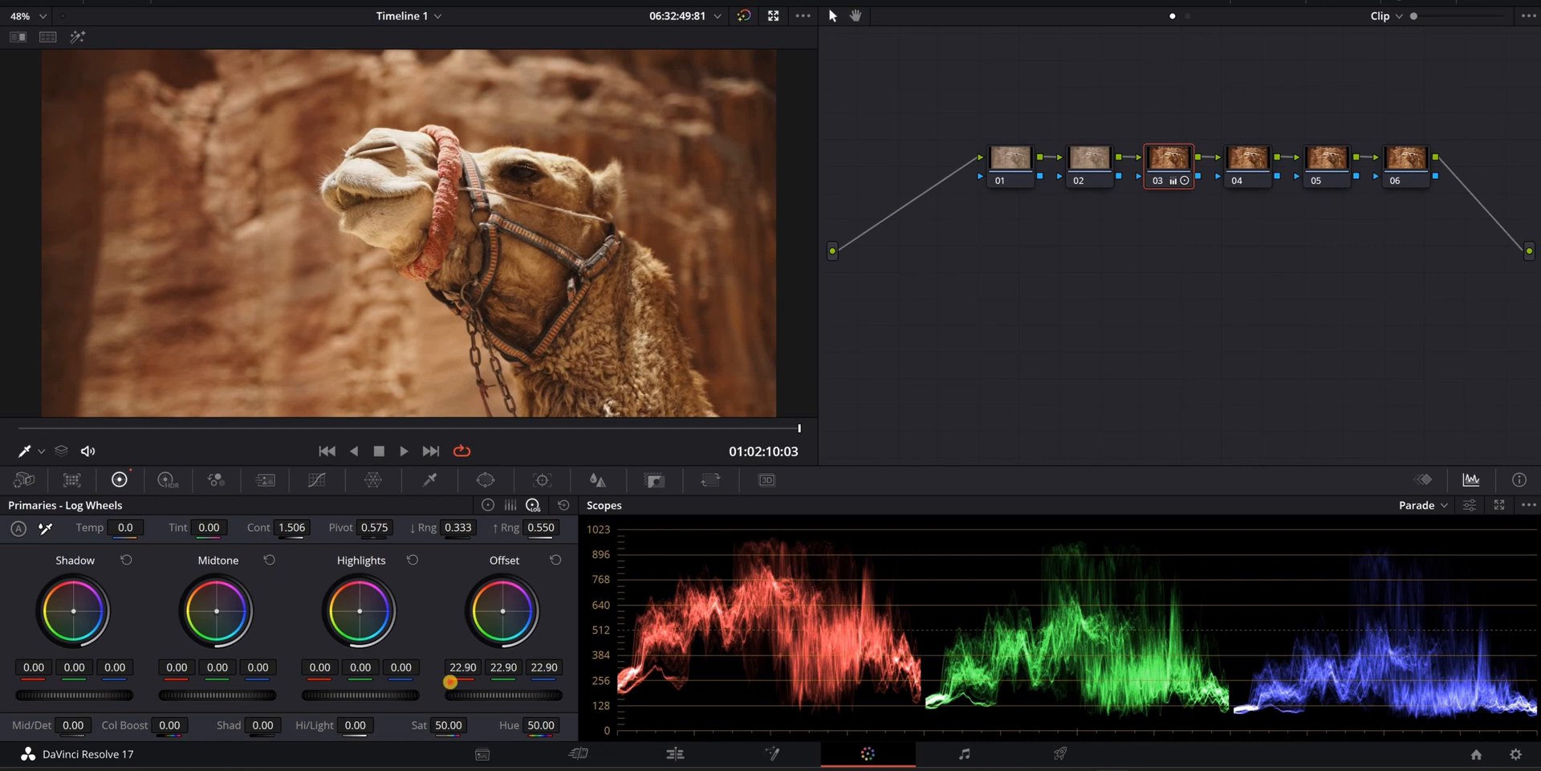